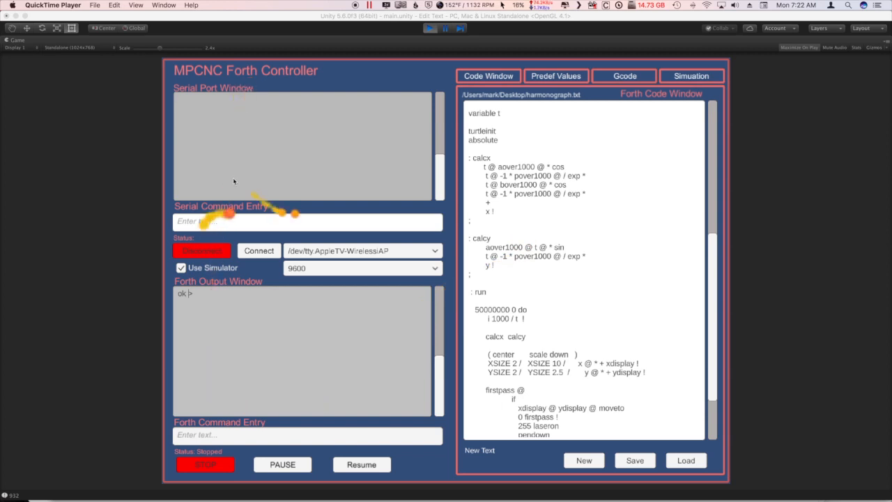
mouse_move(645, 373)
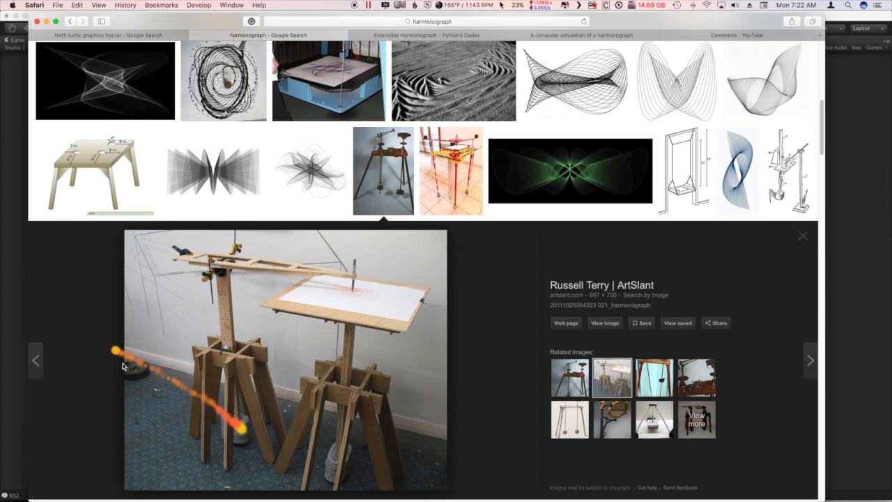
mouse_move(207, 415)
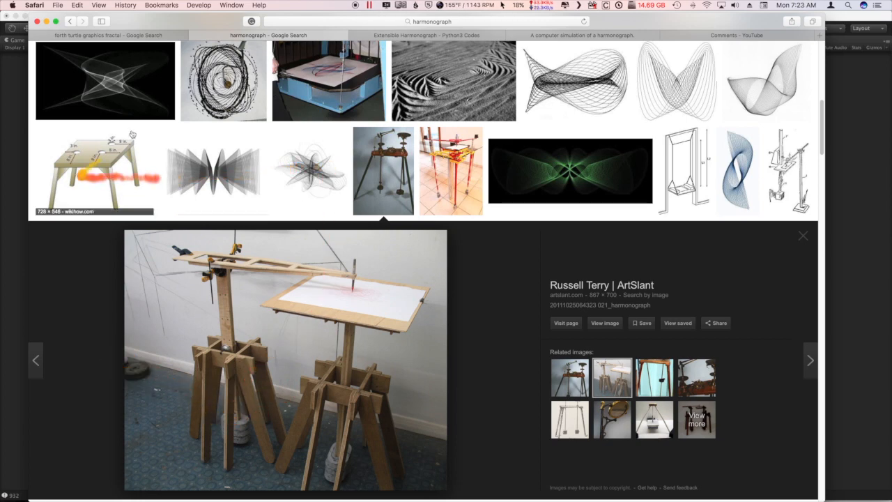
Preview the star-shaped paulbourke.net harmonograph image and open its Extensible Harmonograph article.
left_click(307, 171)
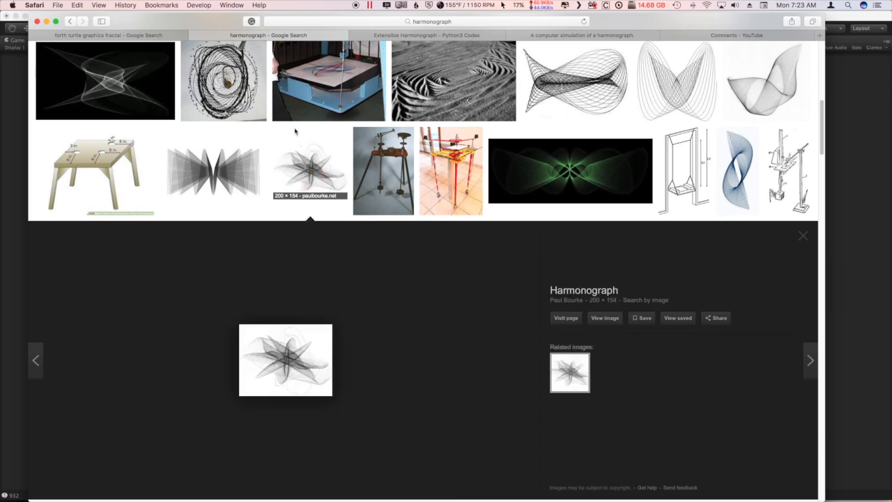
left_click(108, 35)
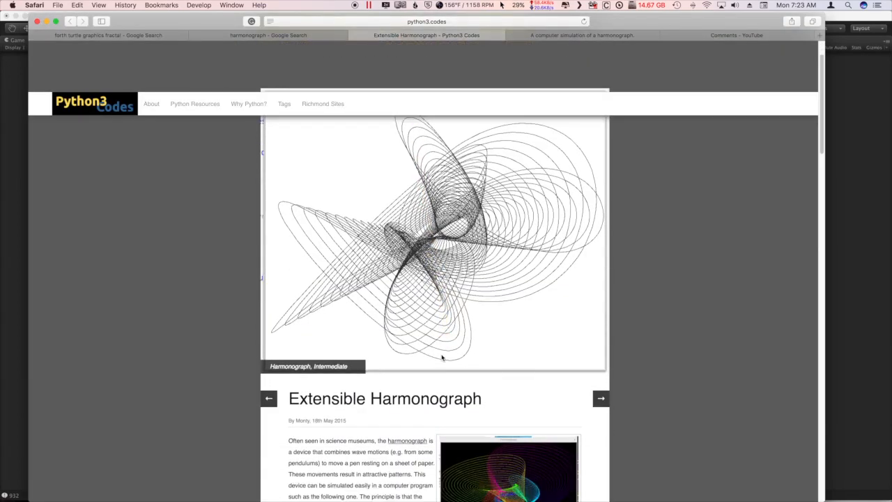
Scroll to Further Information and follow the FractalArt.Gallery harmonograph archive link.
scroll("down", 3)
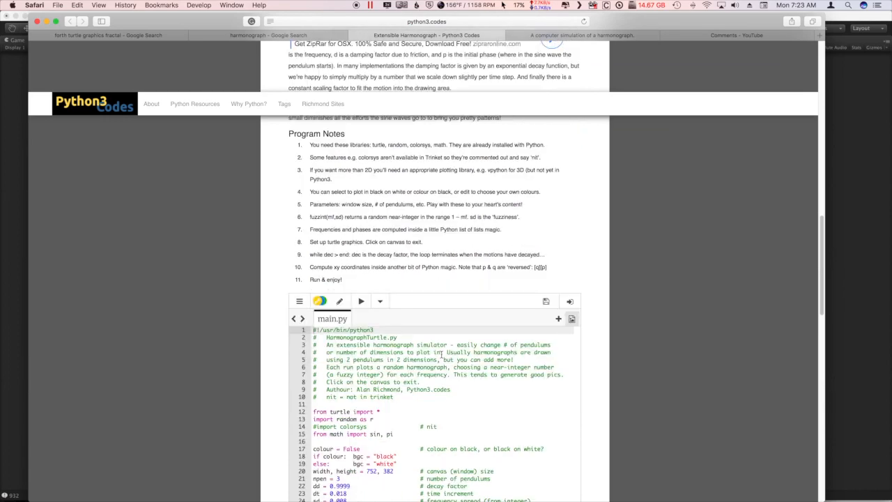
scroll("down", 3)
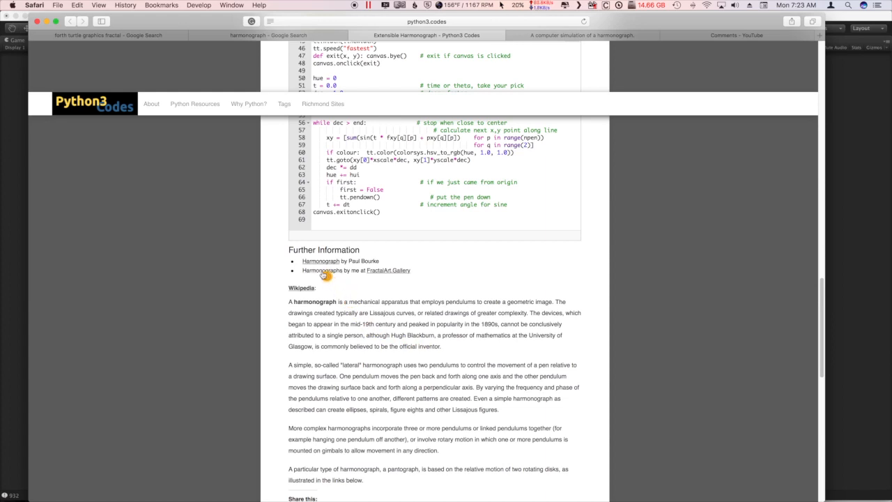
left_click(388, 271)
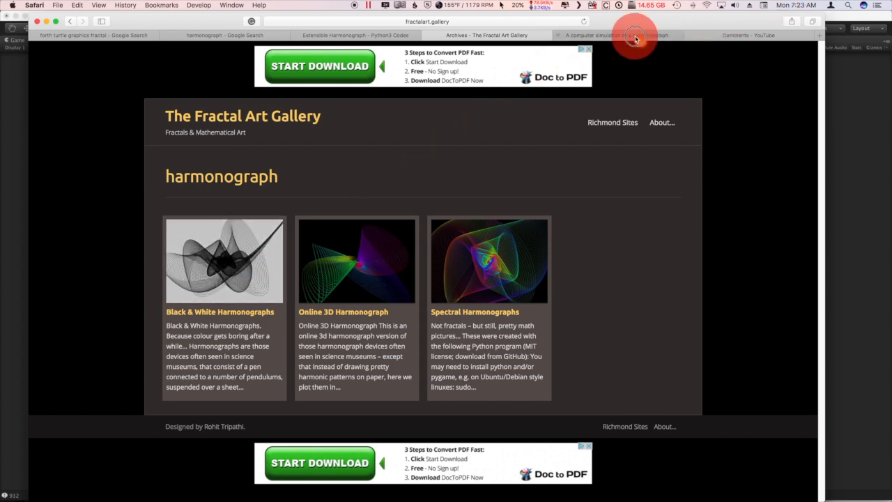
Switch to the 'A computer simulation of a harmonograph' page and scroll to its source-code links.
left_click(617, 35)
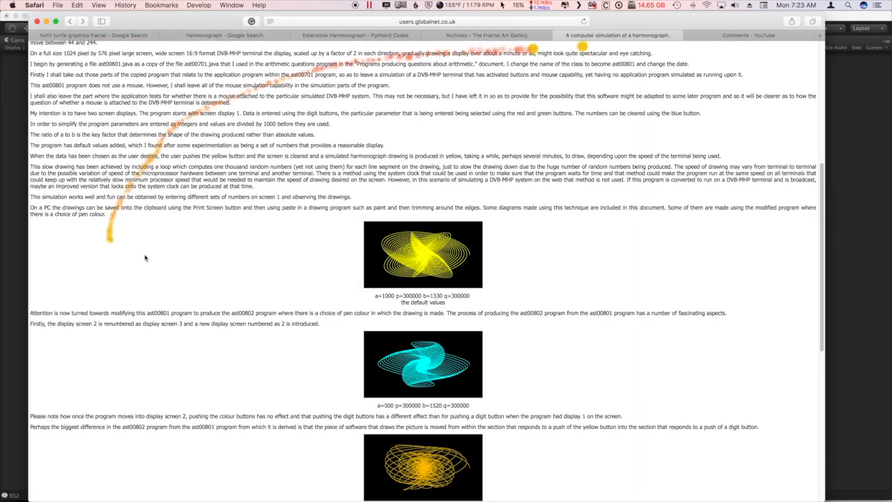
scroll("down", 3)
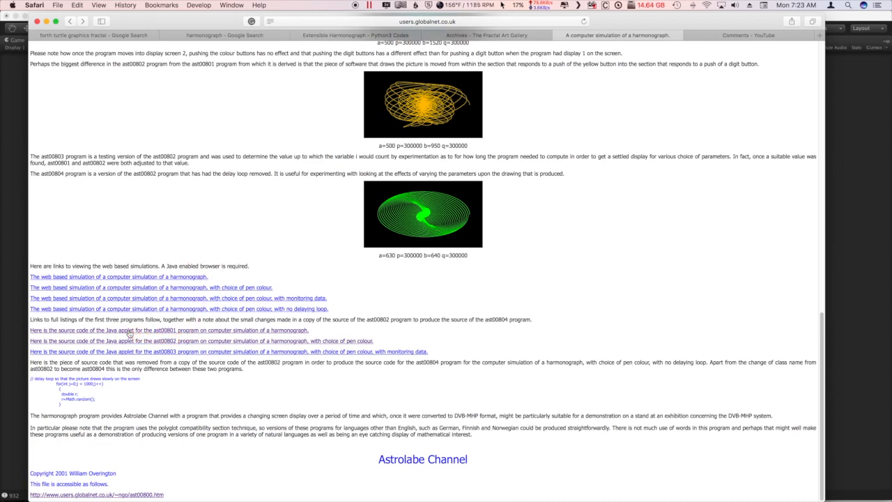
mouse_move(209, 333)
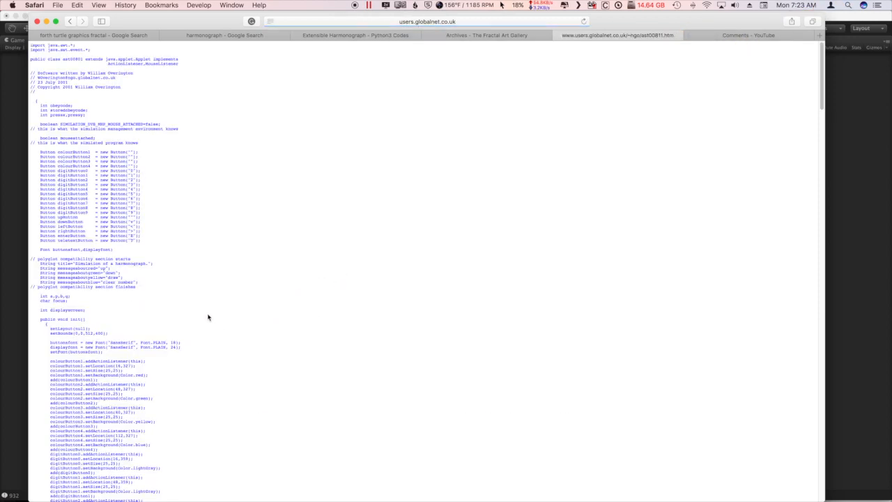
Scroll the ast00801 Java listing down to the 5-million-iteration drawing loop and select it.
scroll("down", 3)
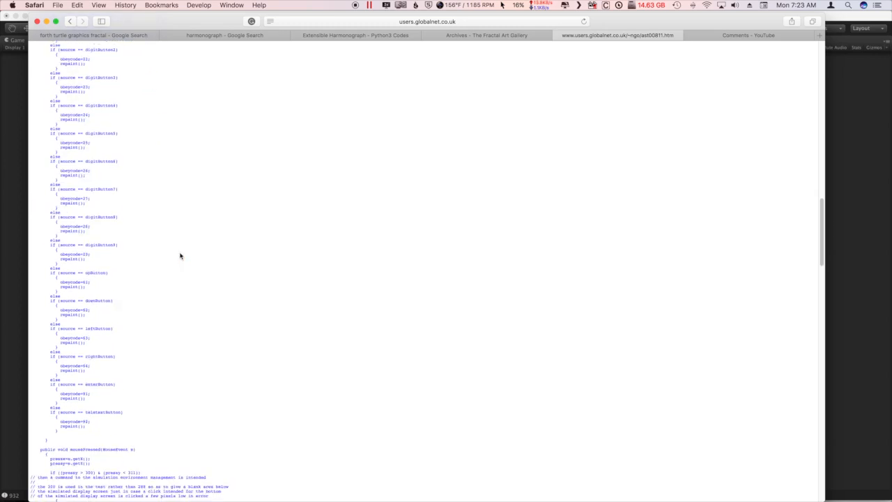
scroll("down", 3)
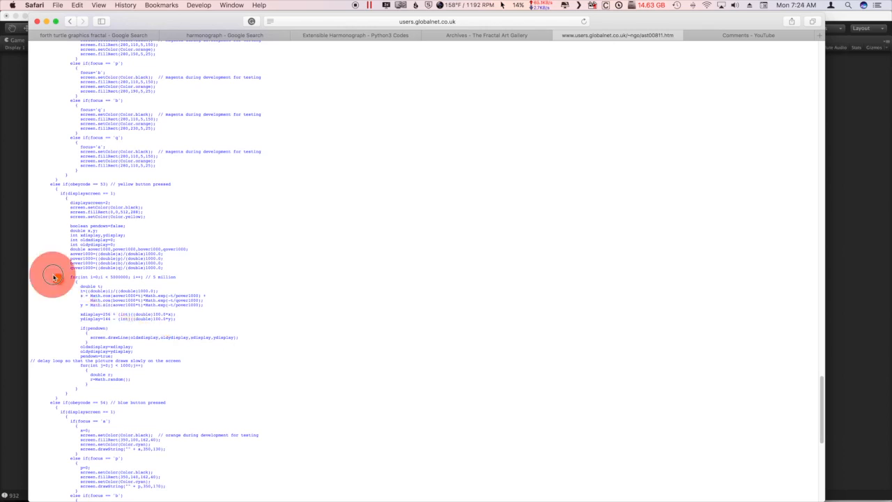
left_click_drag(56, 276, 171, 389)
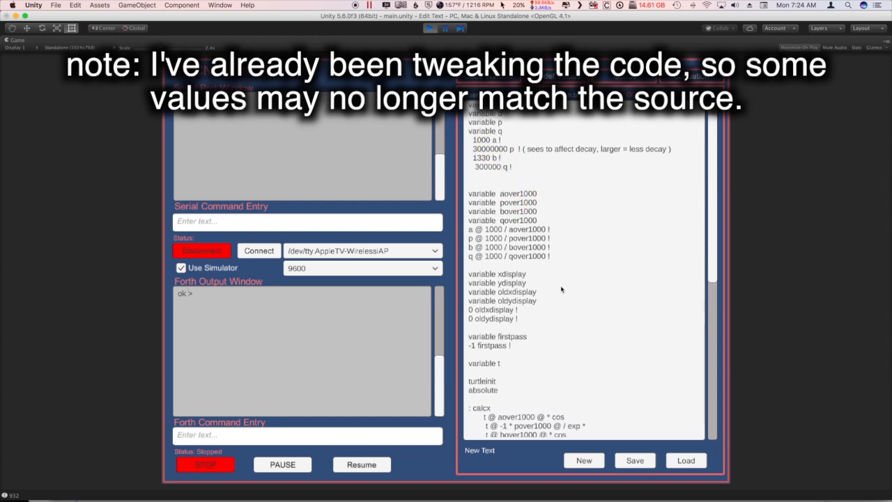
scroll("down", 3)
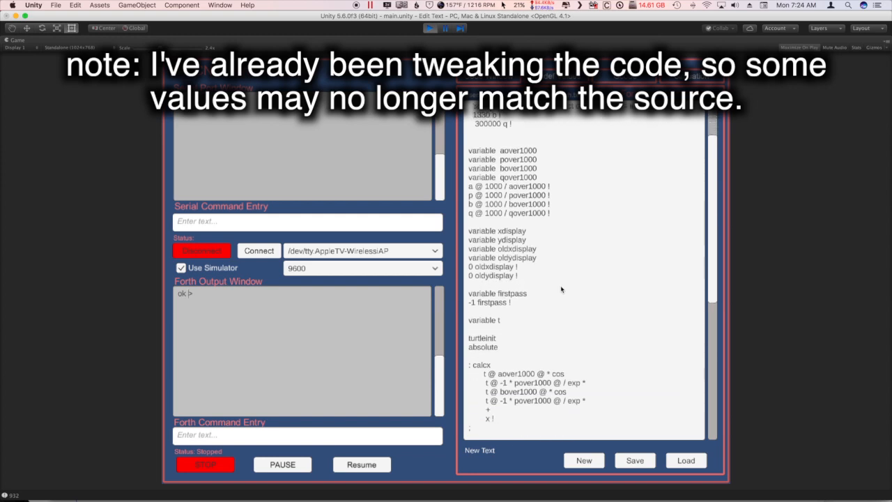
scroll("down", 3)
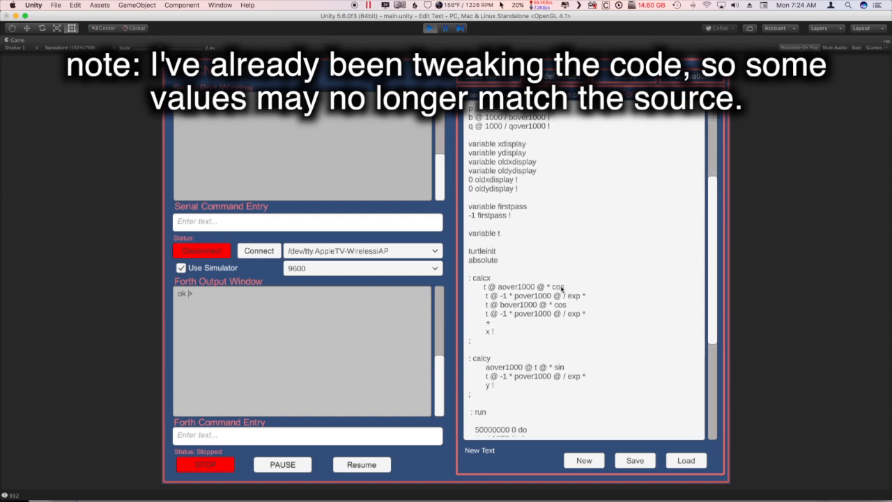
scroll("down", 3)
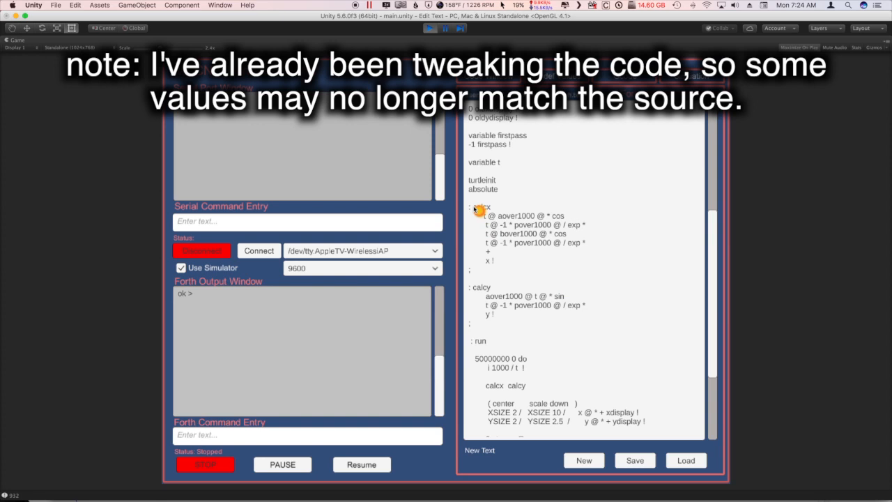
mouse_move(503, 264)
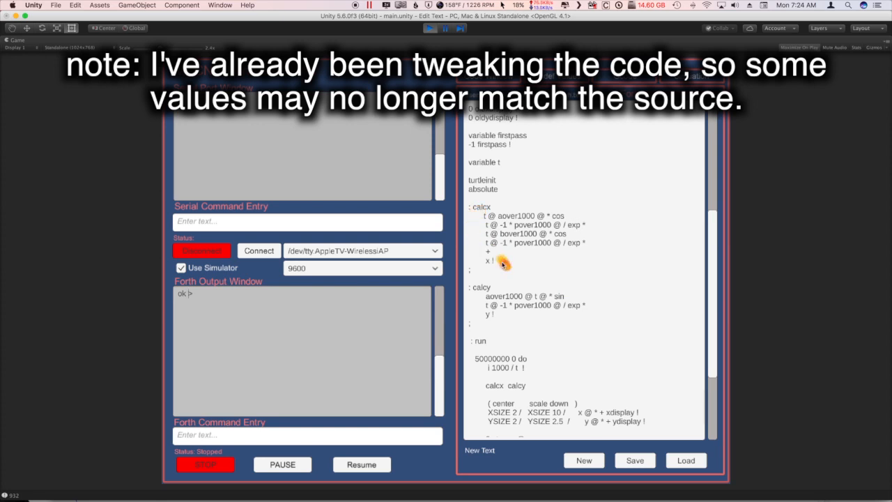
mouse_move(491, 328)
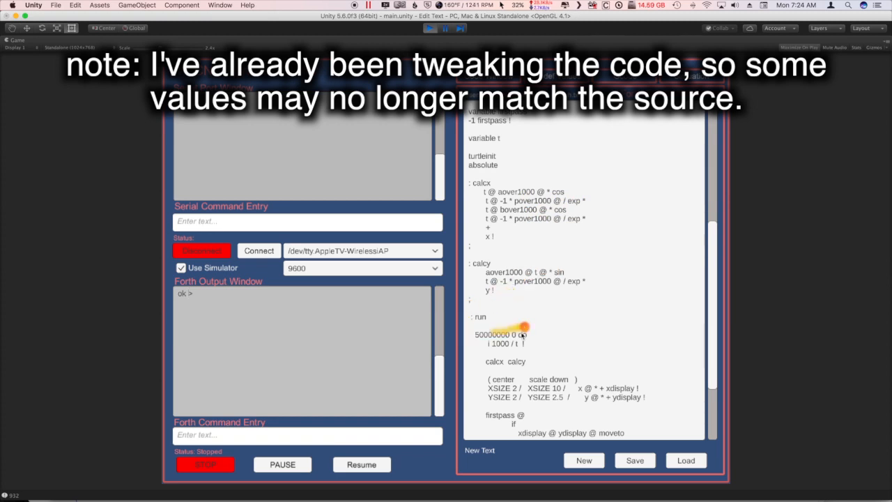
scroll("down", 3)
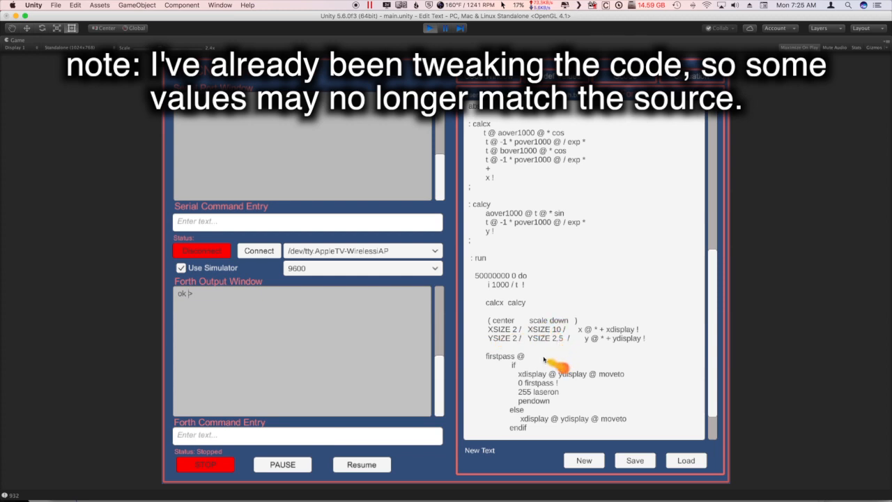
scroll("down", 3)
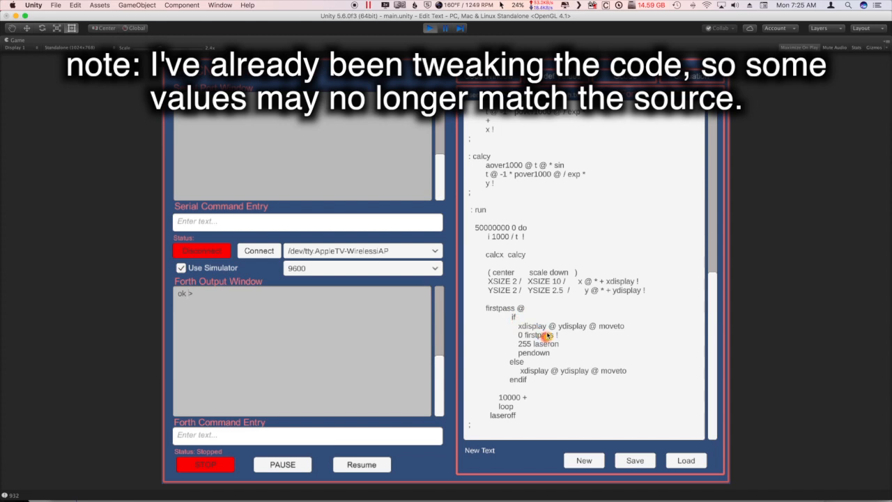
mouse_move(625, 331)
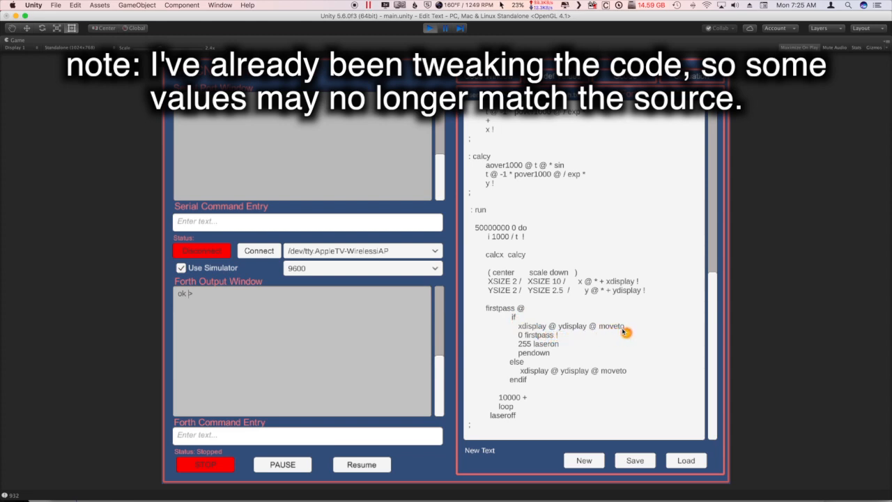
mouse_move(550, 345)
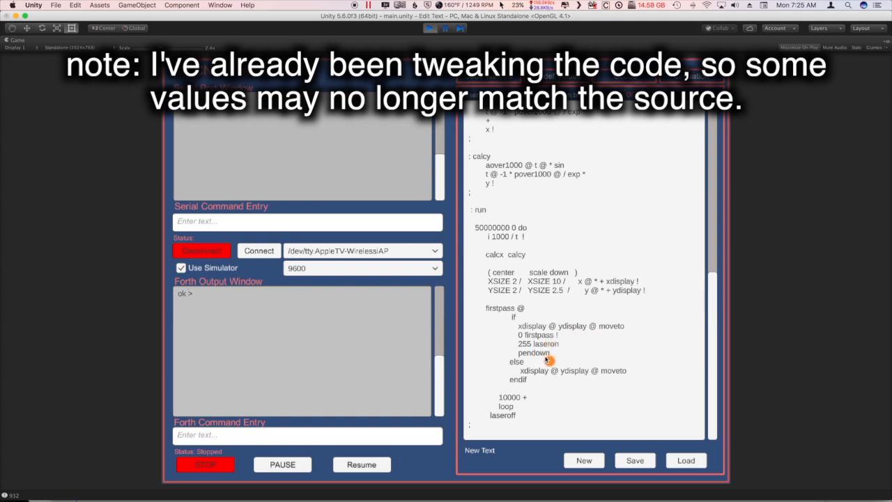
mouse_move(542, 354)
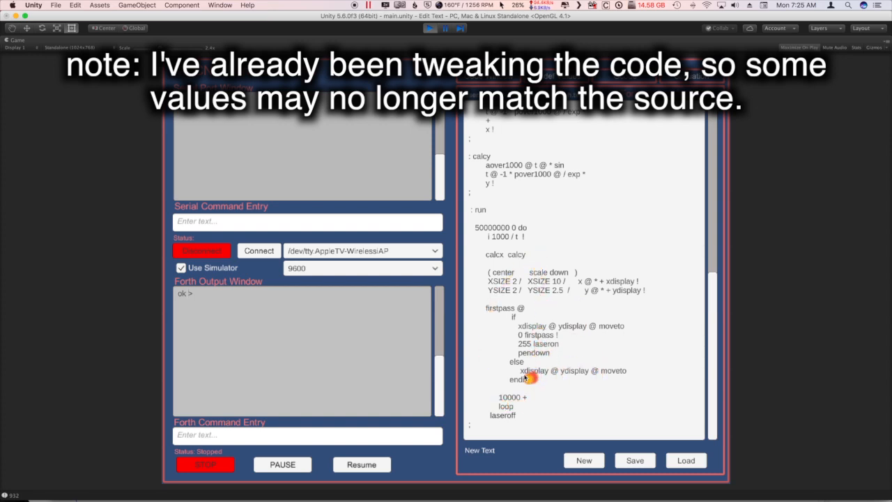
mouse_move(625, 371)
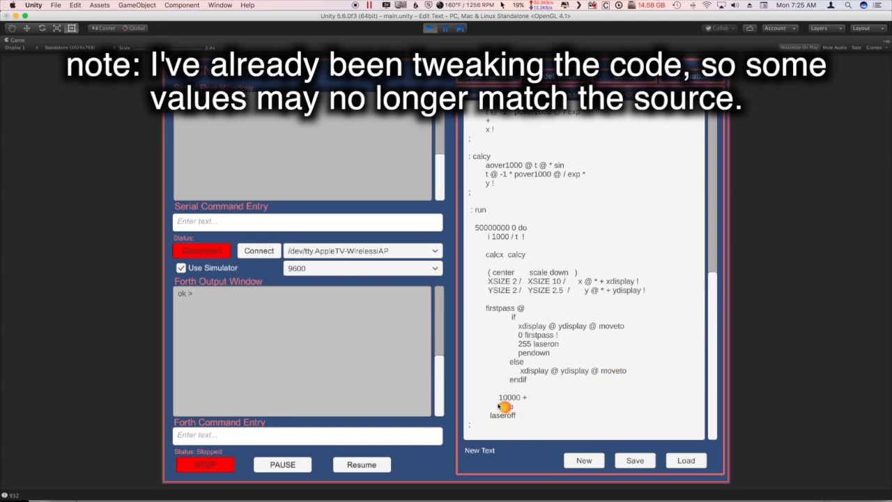
mouse_move(506, 406)
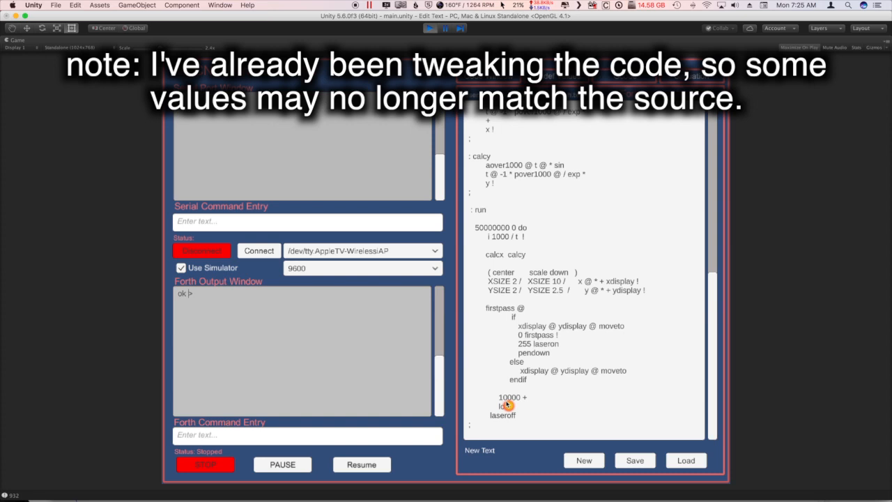
mouse_move(508, 405)
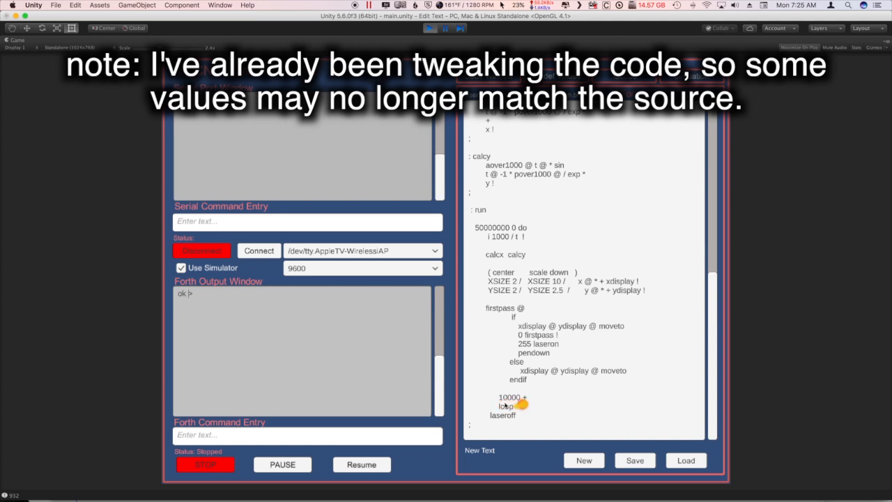
mouse_move(523, 249)
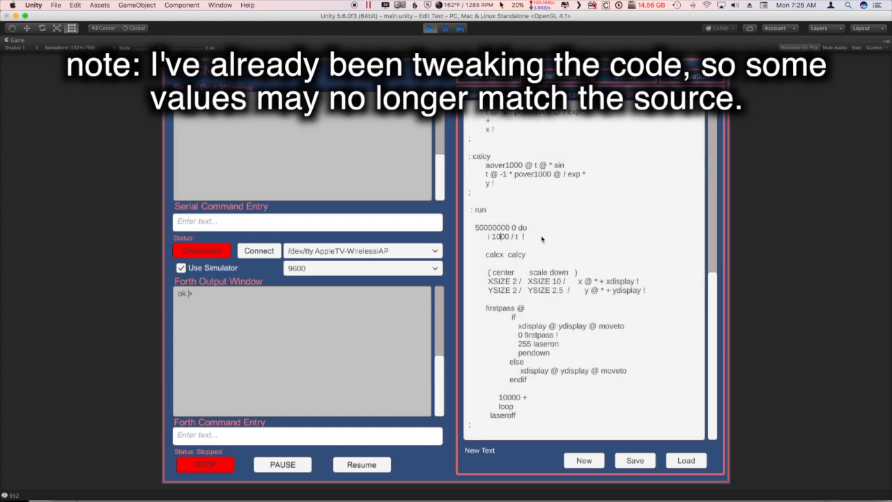
double_click(502, 237)
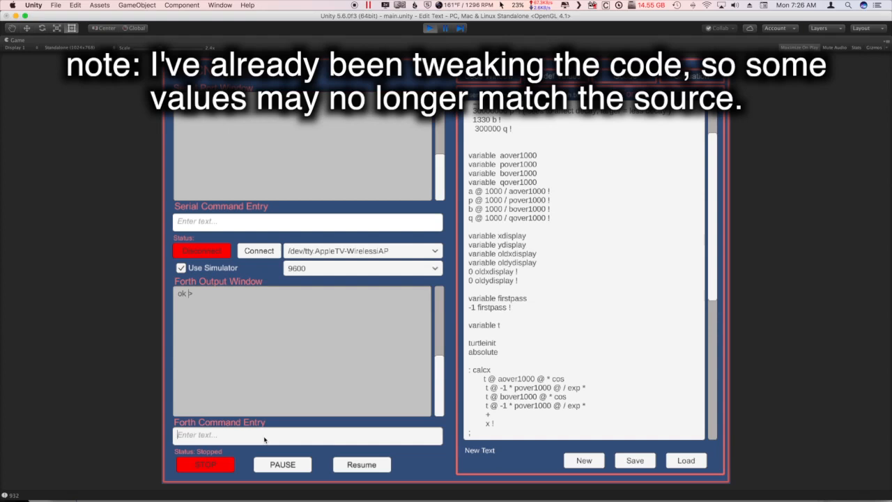
Run clear, load and run in Forth Command Entry, then watch the Simulation drawing.
type("clear")
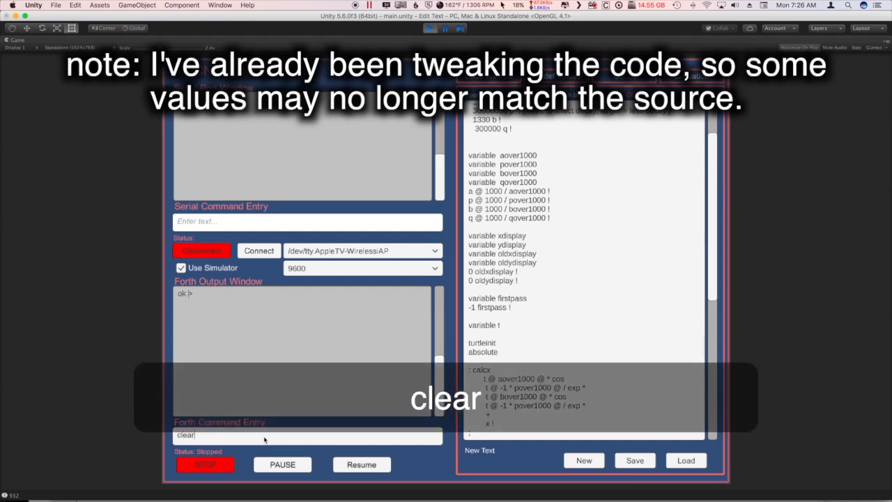
type("lo")
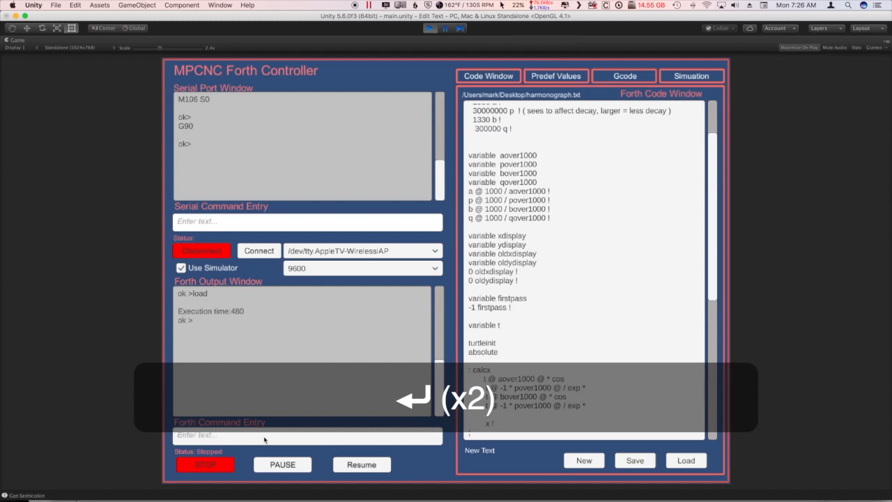
type("run")
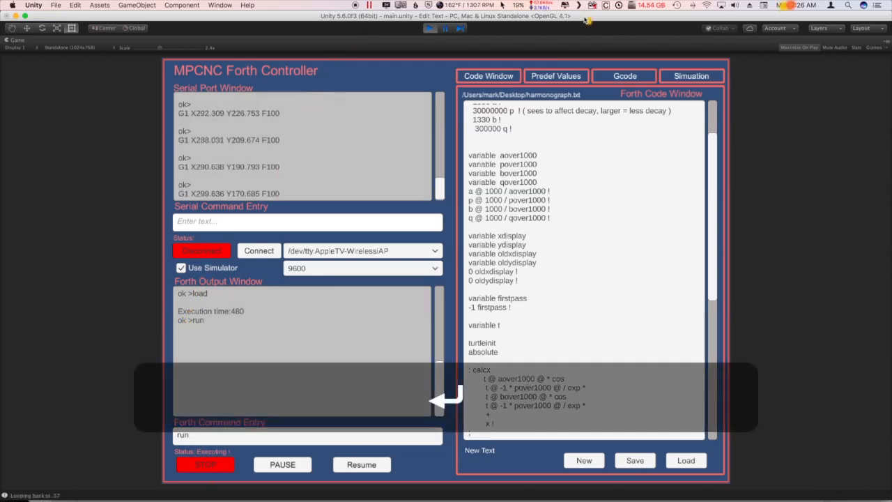
left_click(692, 76)
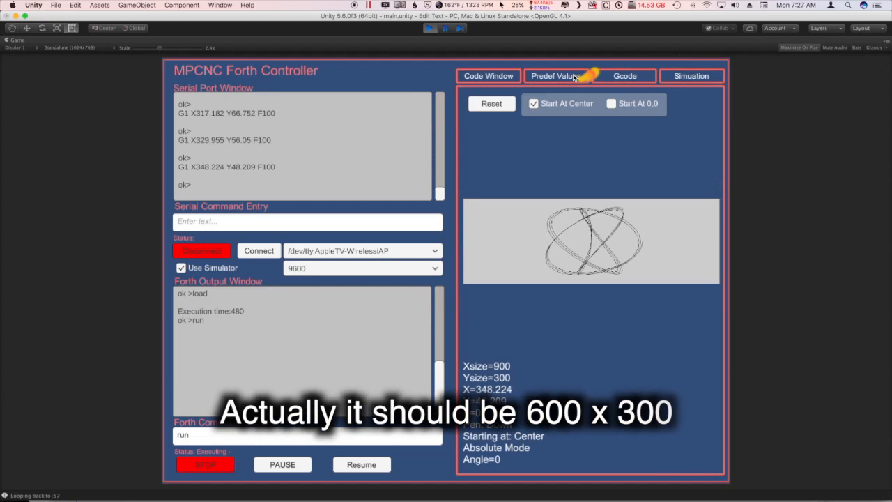
Check XSIZE/YSIZE in Predef Values, glance at the simulation, then view the Code Window.
left_click(555, 76)
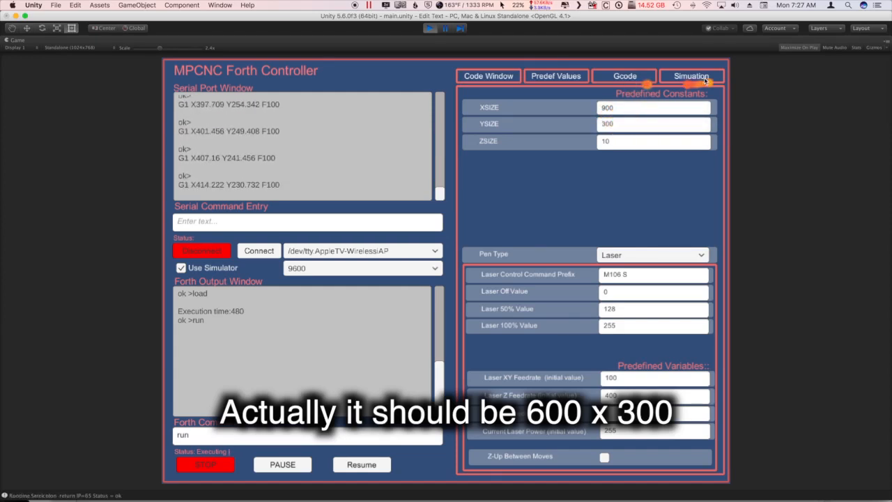
left_click(691, 76)
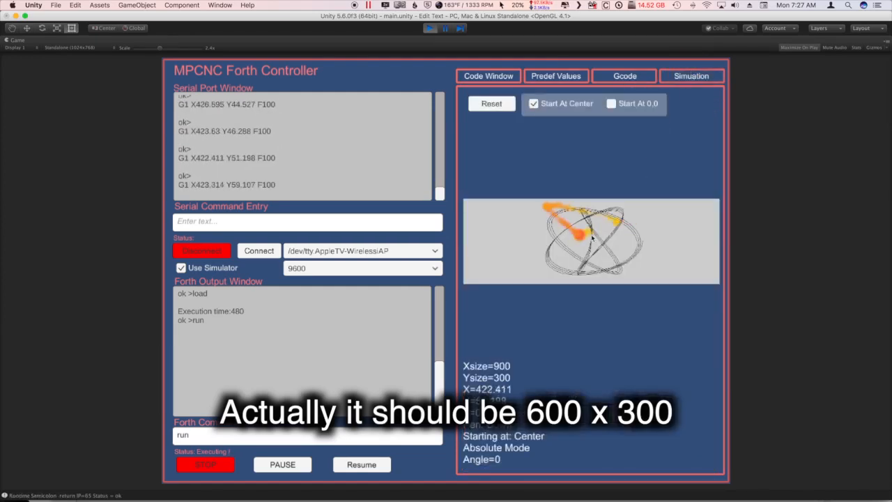
left_click(489, 76)
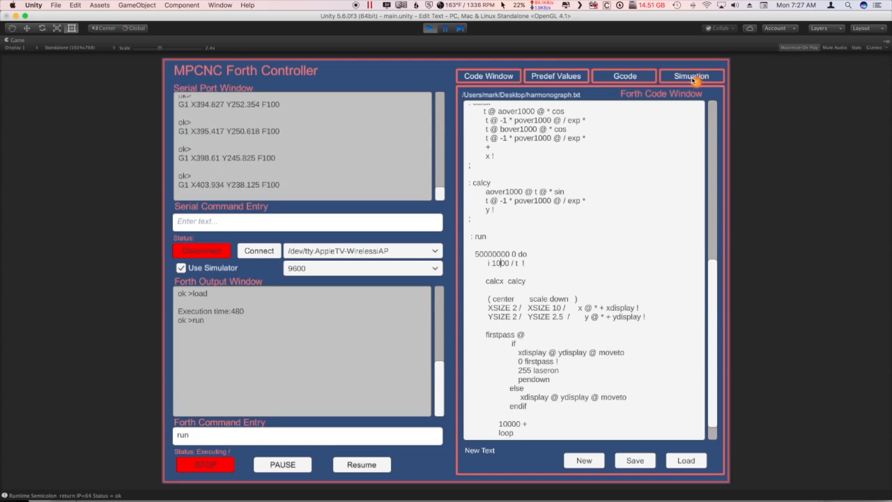
Return to the simulation and inspect the serial port list, keeping the current port.
left_click(691, 76)
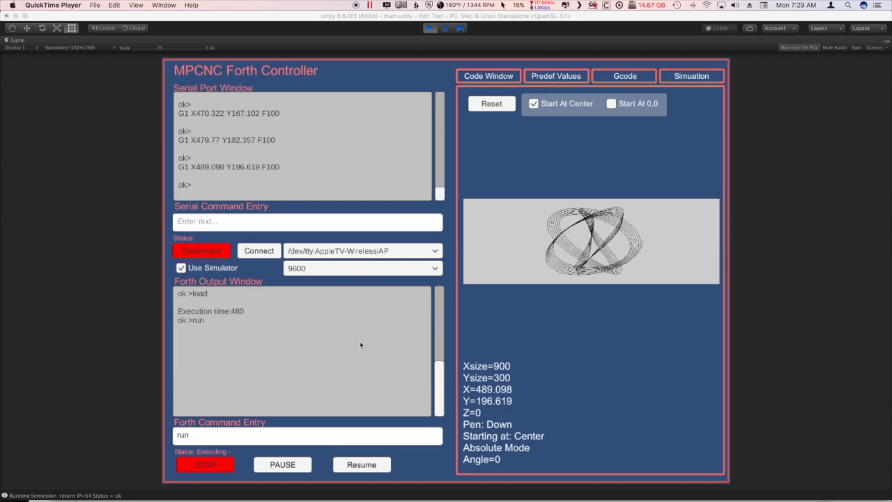
mouse_move(315, 259)
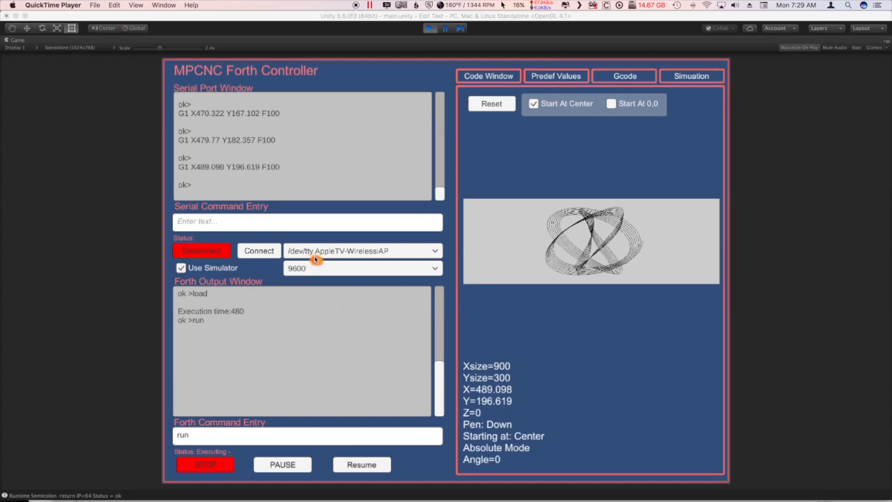
left_click(362, 250)
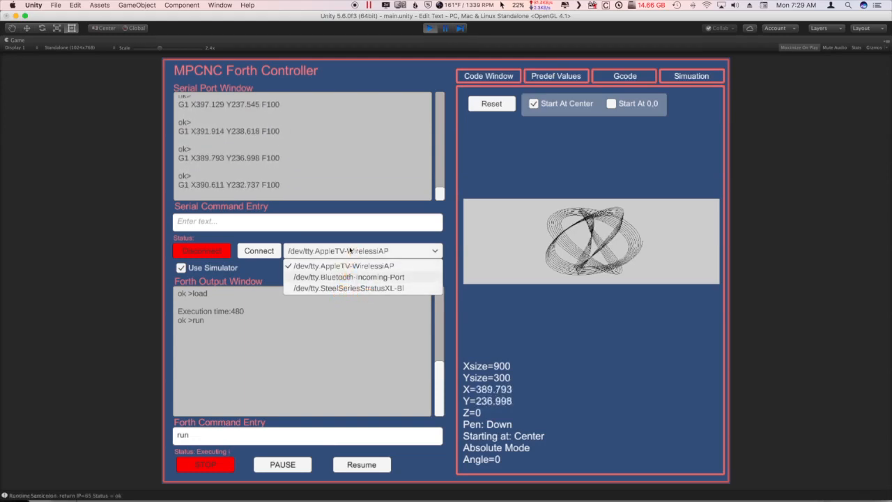
left_click(342, 265)
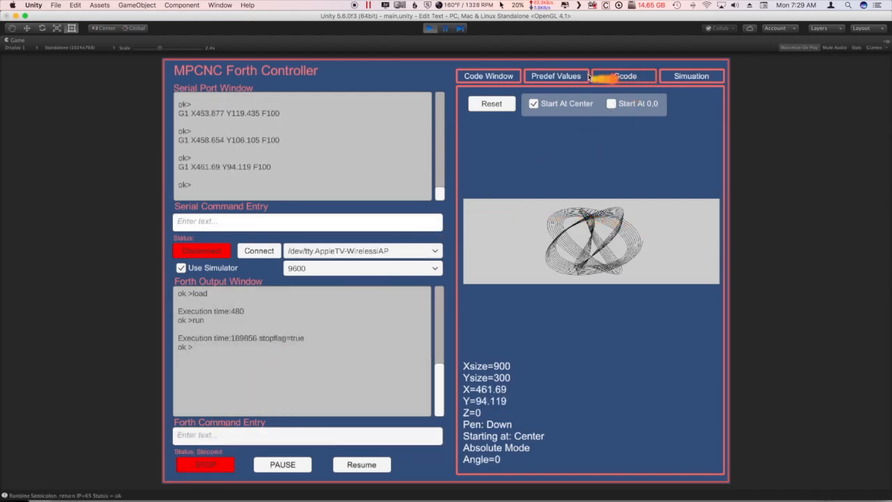
Enable Gcode Recording, rerun the harmonograph program, and view the recorded G1 moves.
left_click(625, 76)
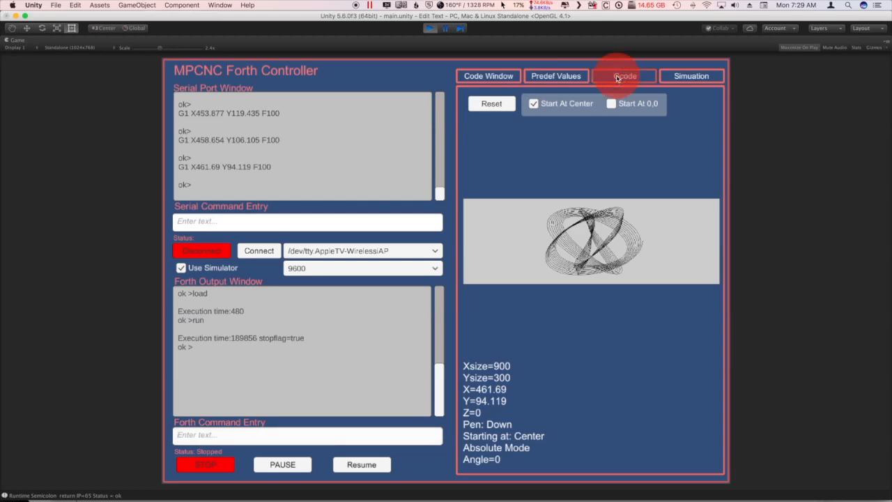
left_click(624, 76)
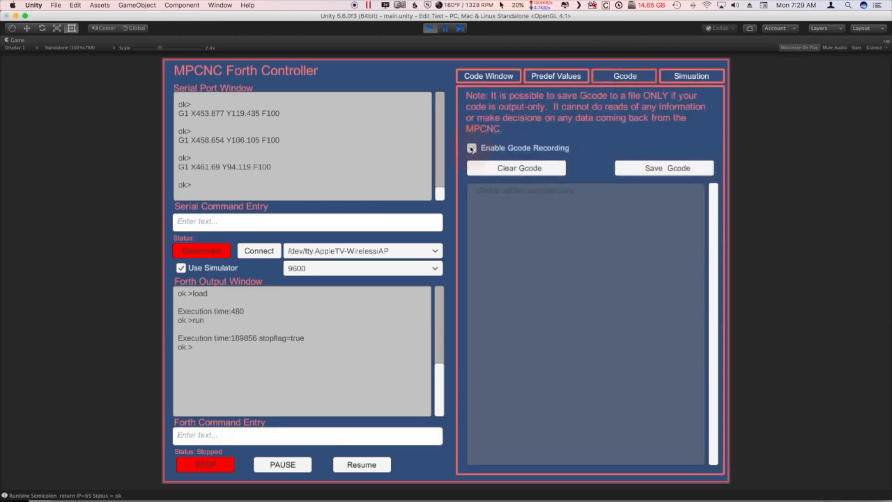
left_click(472, 148)
type("run")
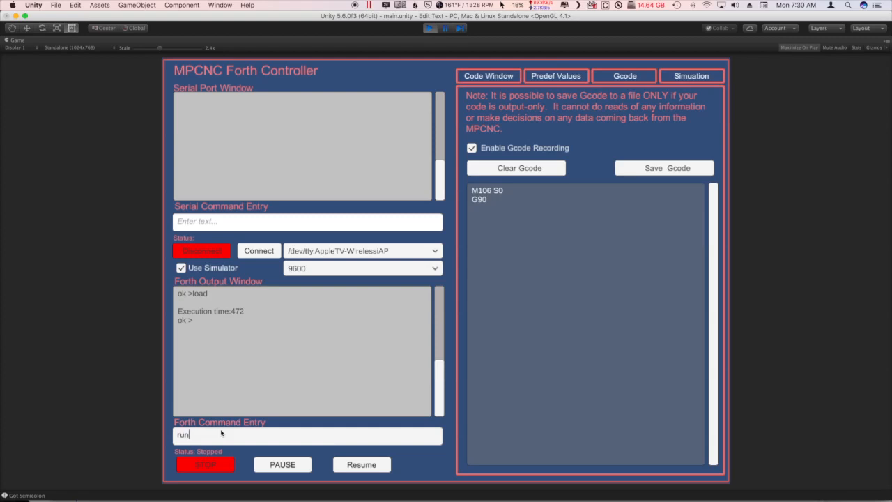
key("enter")
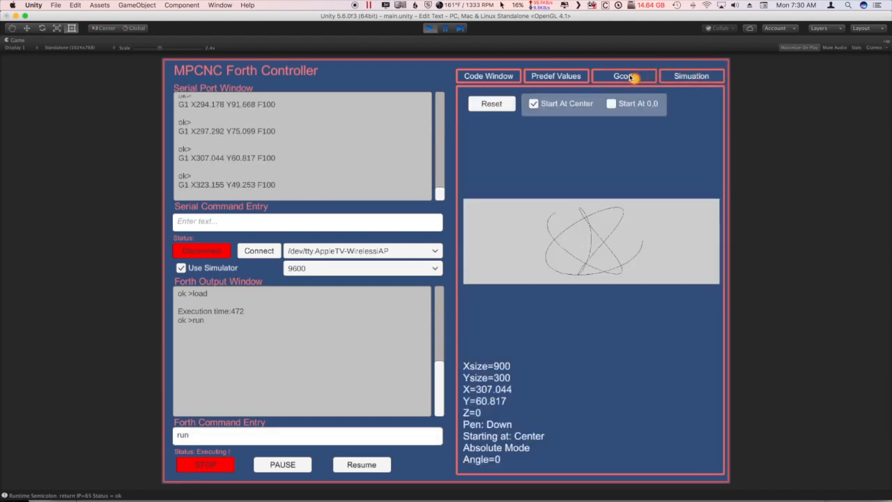
left_click(624, 76)
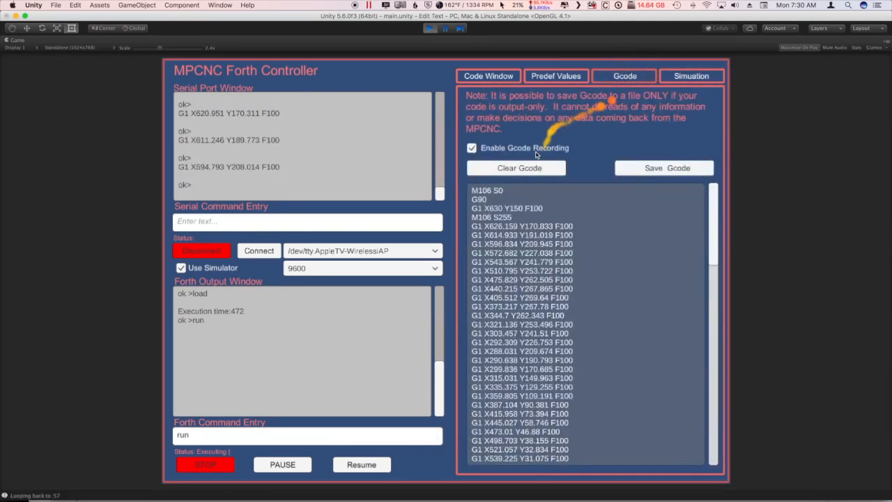